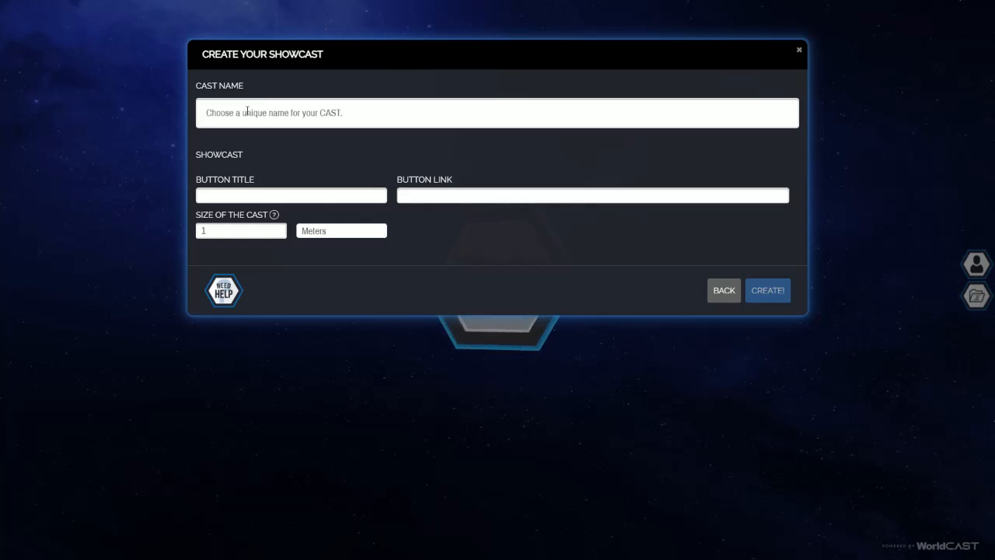
Enter 'Playful Dog' as the cast name and switch the cast size unit from Meters to Feet.
type("Pal")
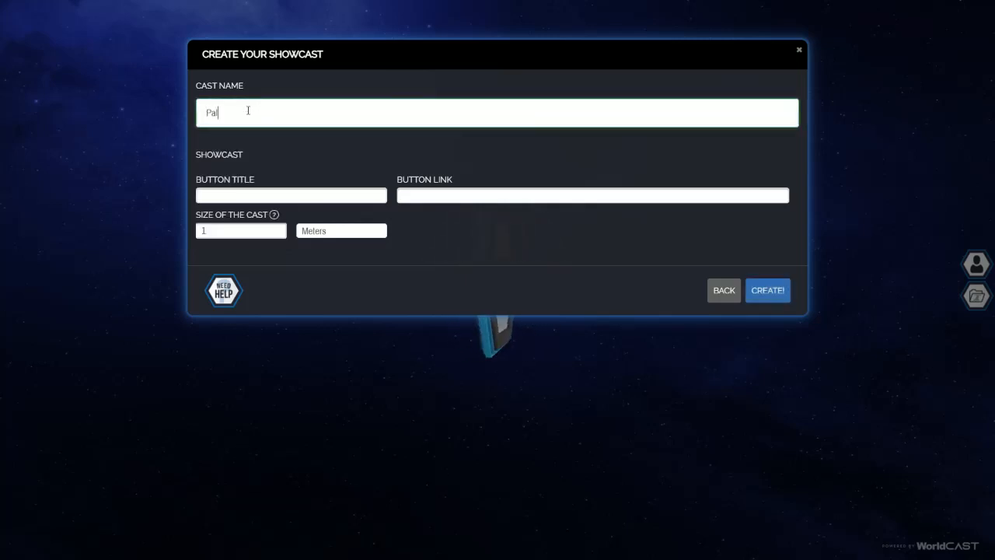
type("Playl")
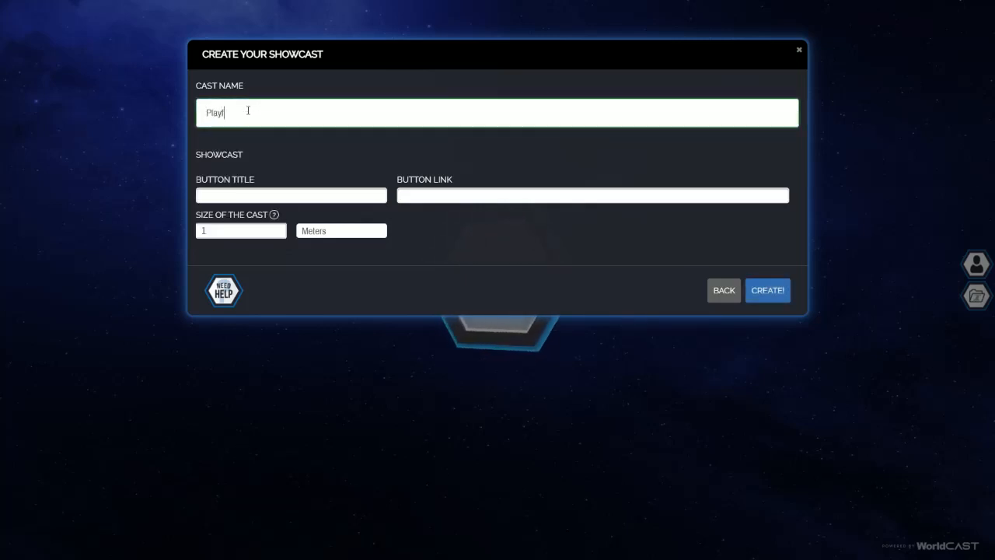
type("ful Dog")
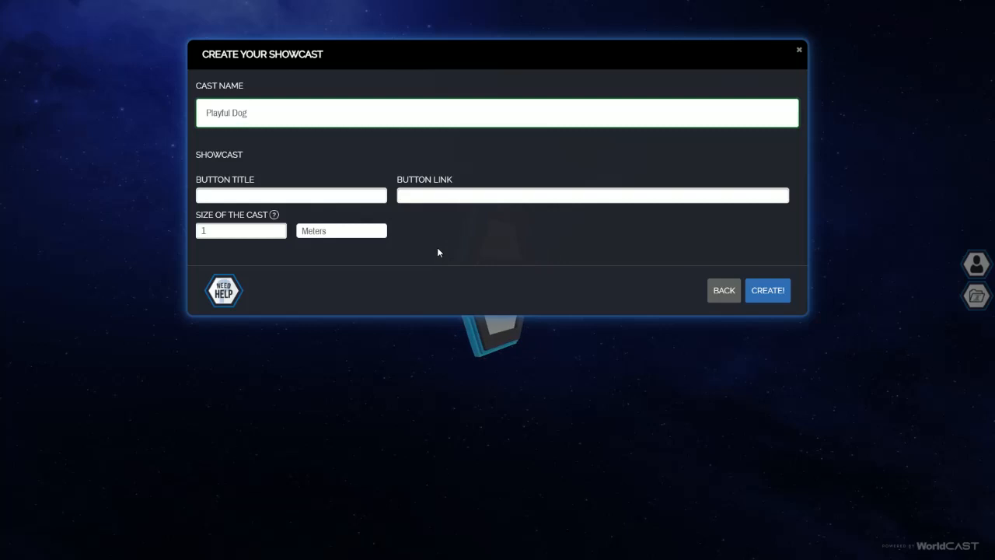
mouse_move(339, 244)
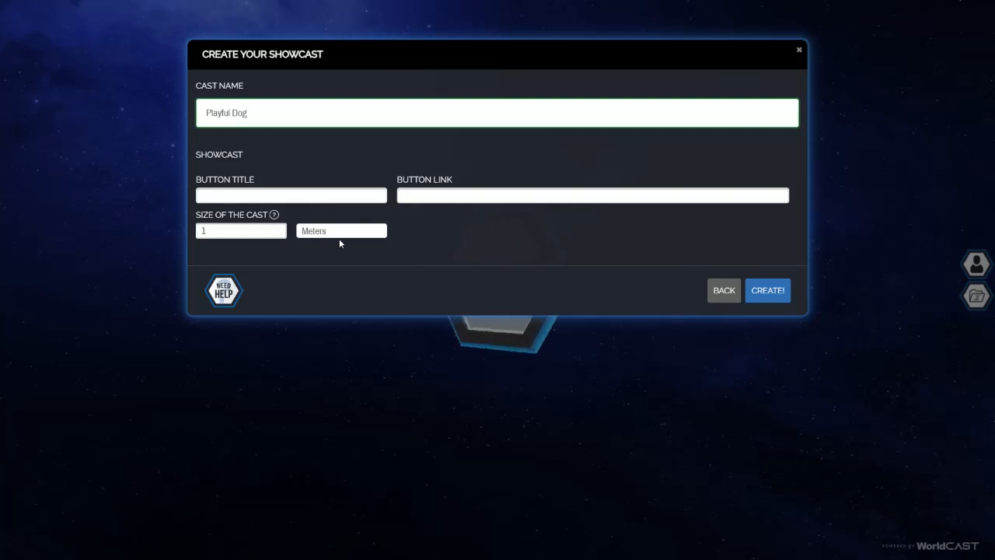
left_click(341, 230)
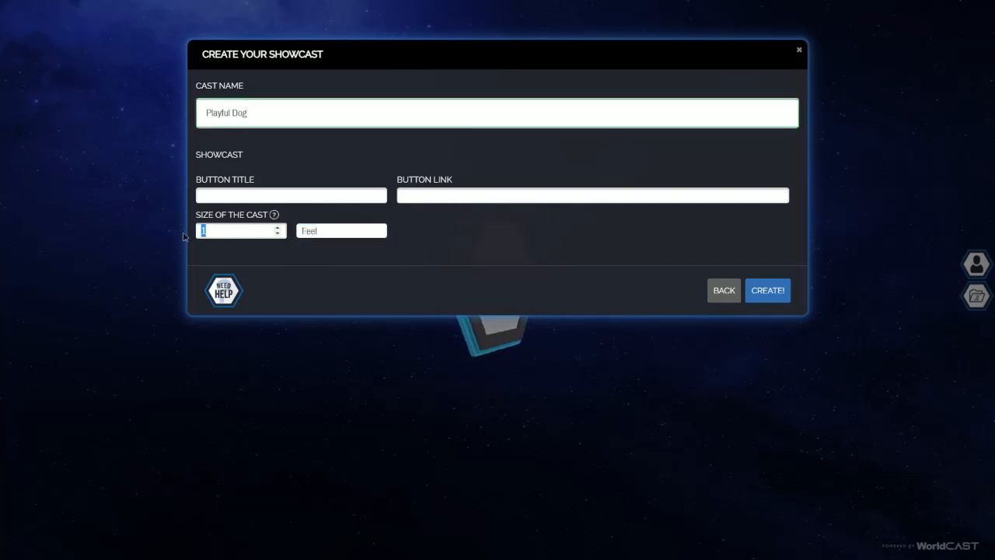
left_click(277, 227)
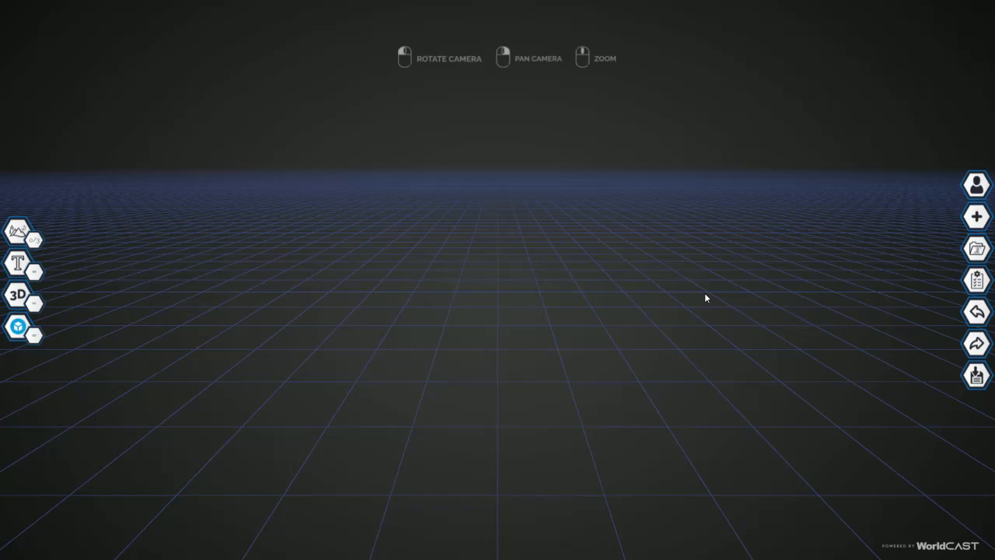
mouse_move(210, 235)
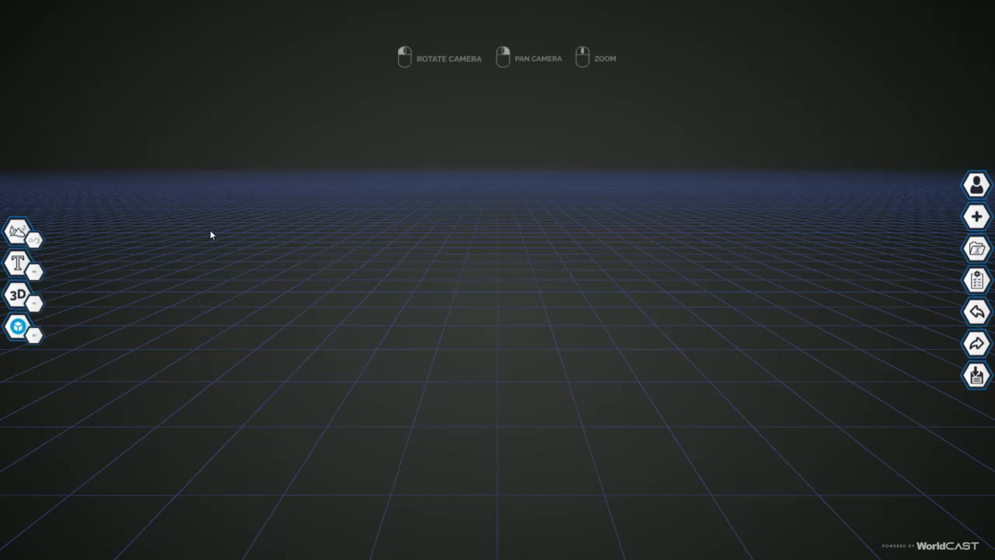
mouse_move(162, 257)
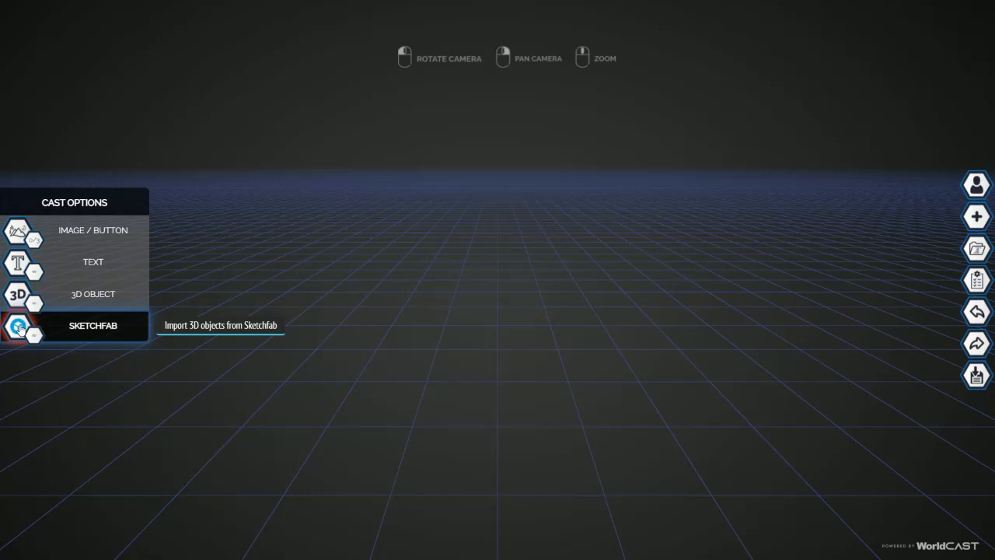
Search Sketchfab for animated 'playful dog' models and preview the first Playful Dog result.
left_click(93, 325)
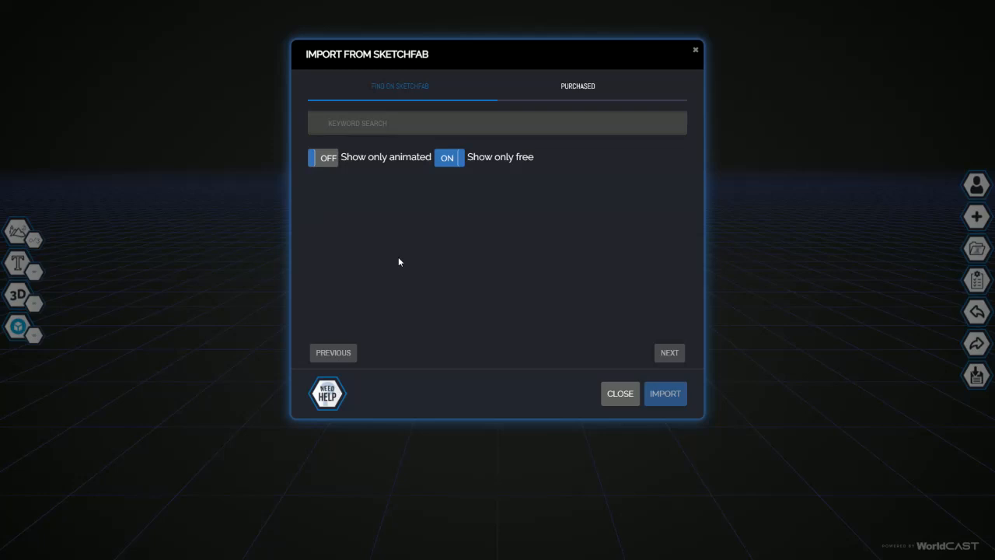
mouse_move(352, 122)
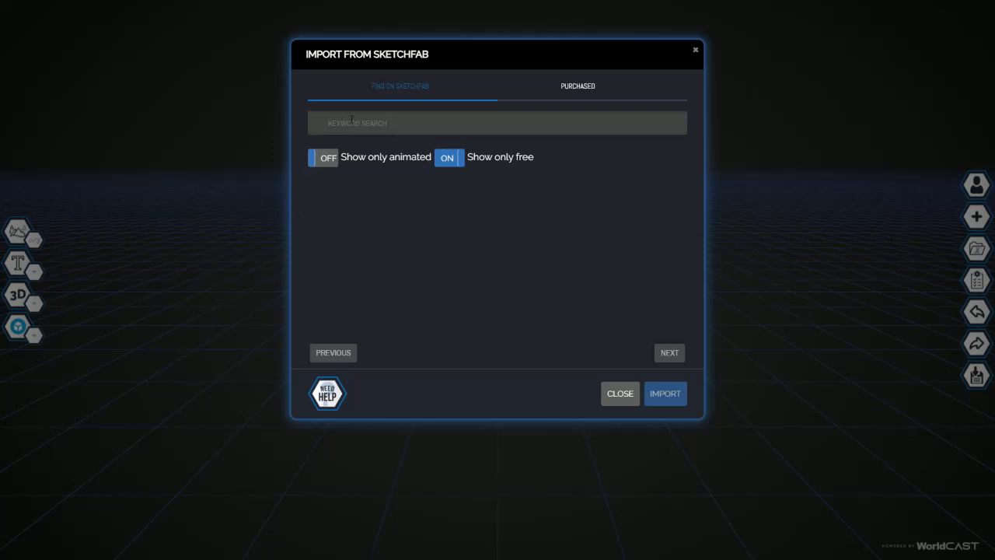
left_click(323, 157)
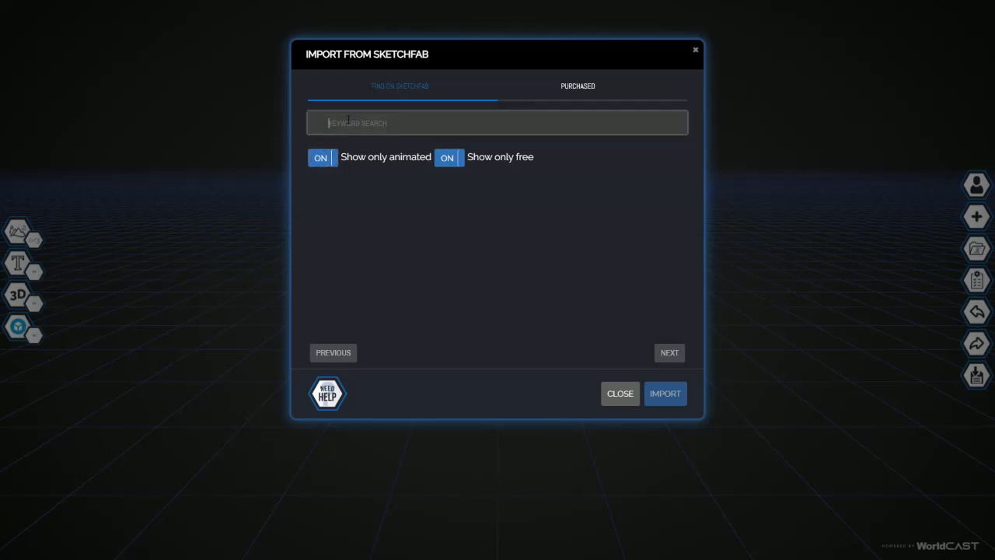
type("PLAYFUL DOG")
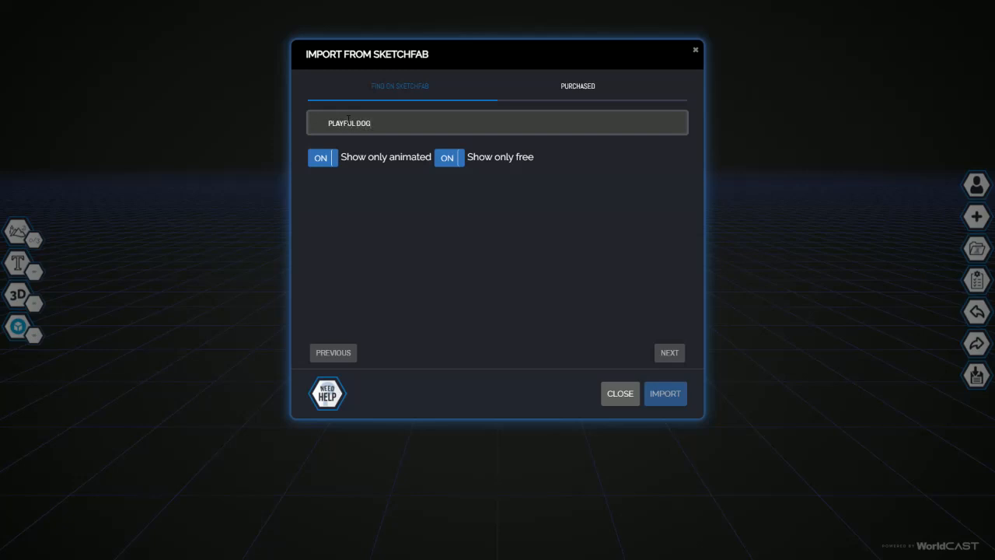
key("Return")
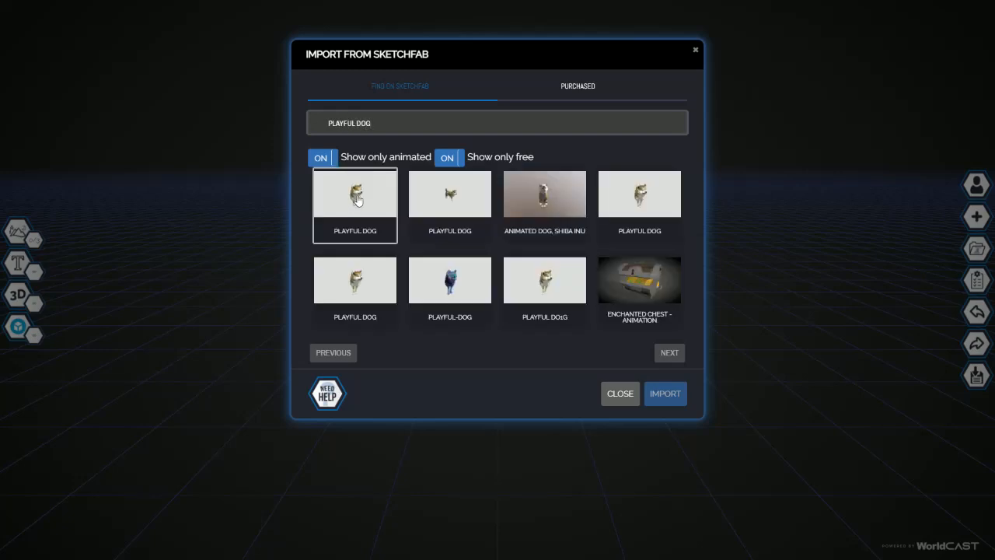
left_click(355, 194)
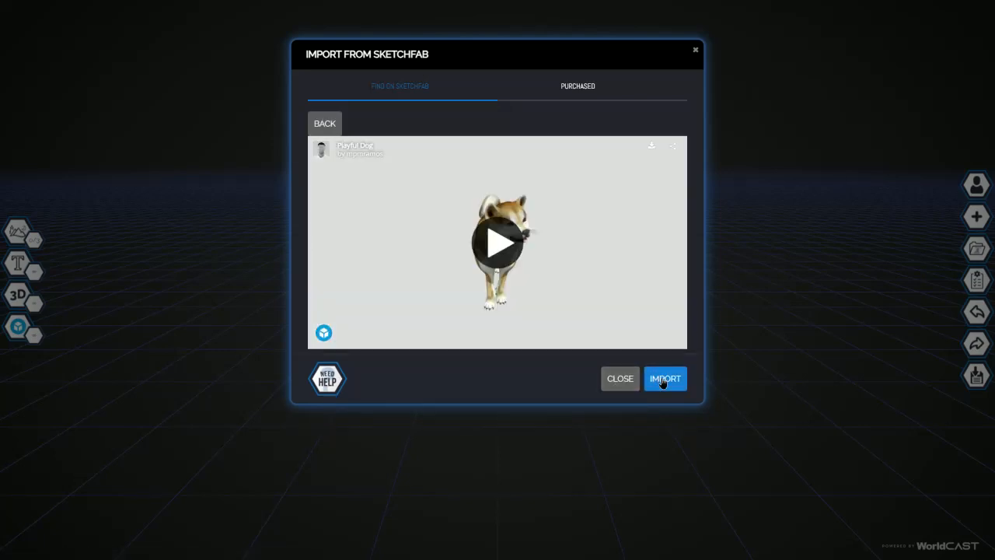
Import the Playful Dog model by mpmramos into the cast scene.
left_click(665, 379)
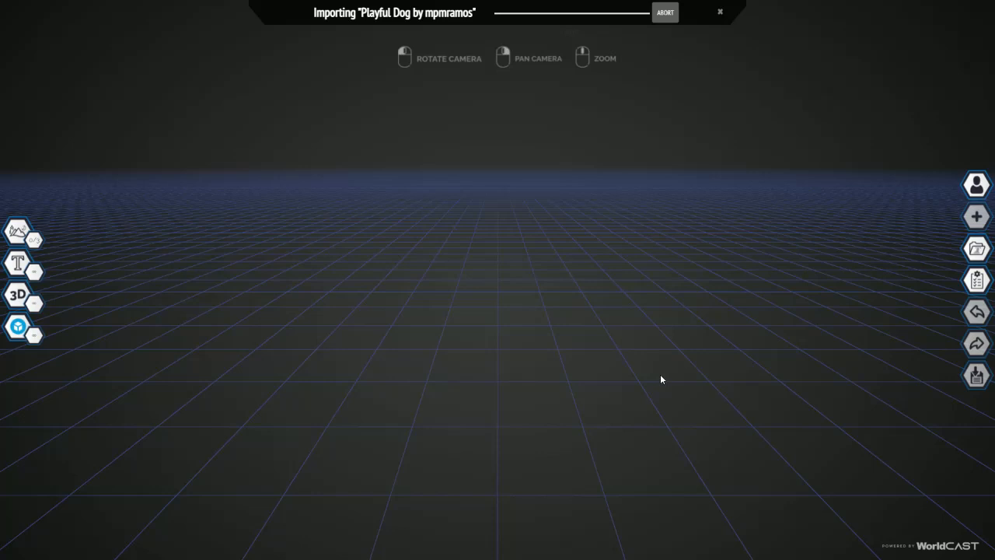
mouse_move(629, 372)
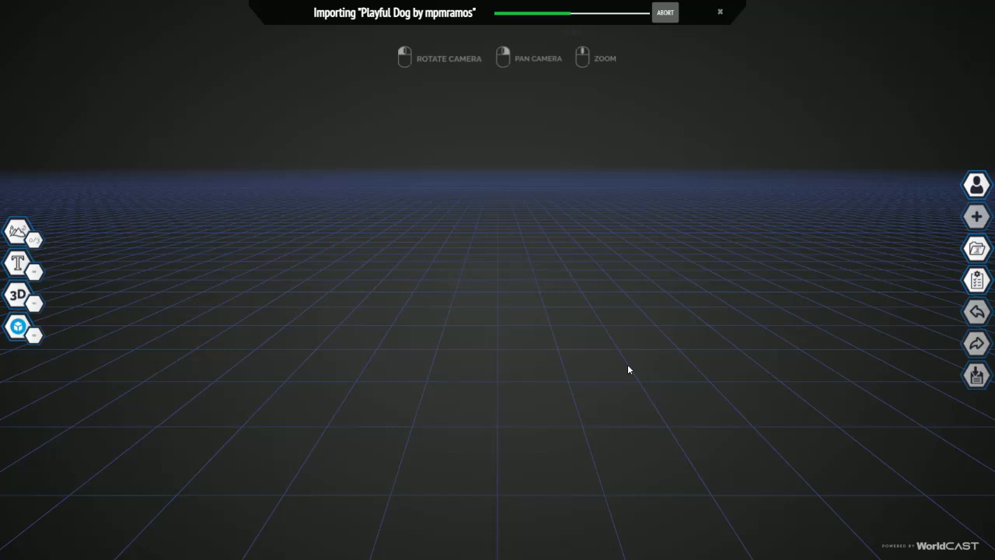
mouse_move(498, 305)
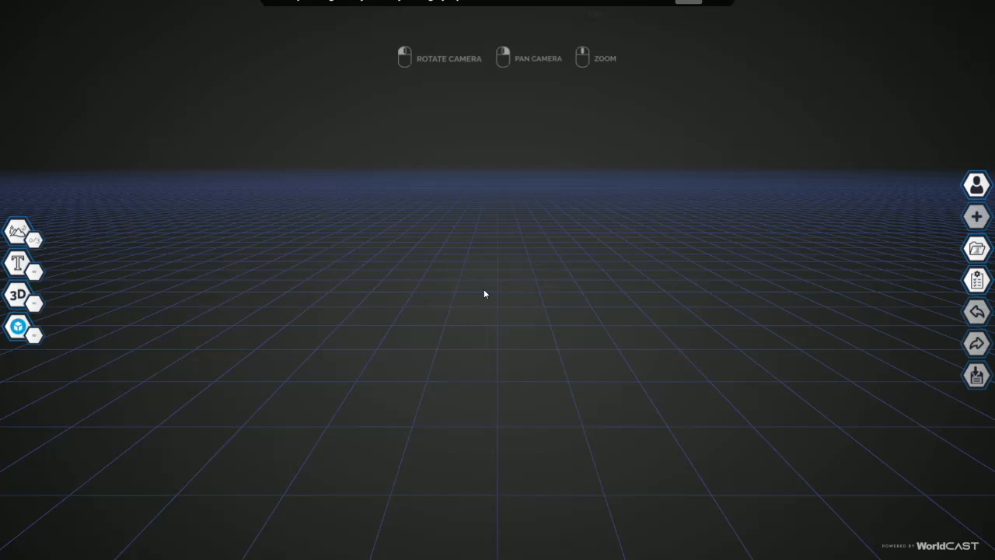
mouse_move(470, 292)
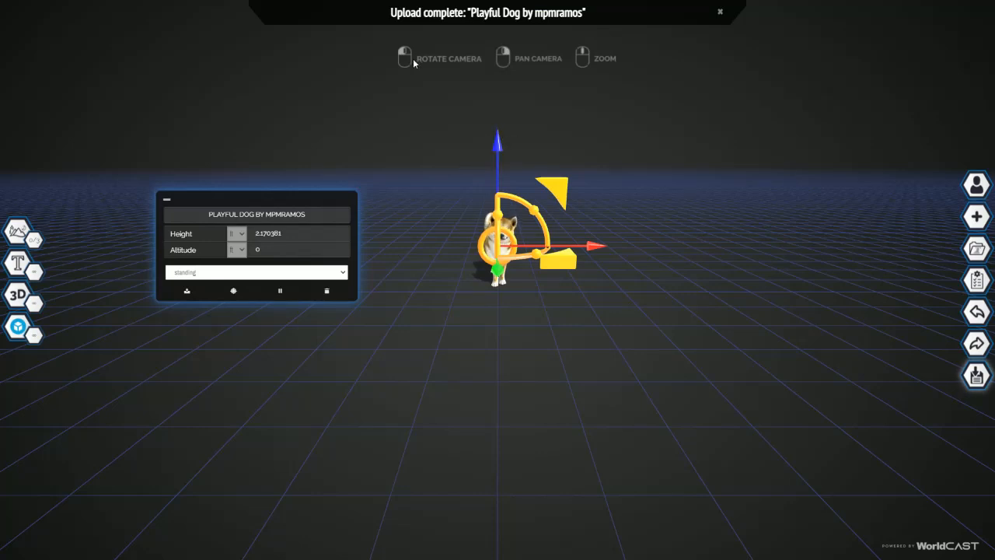
mouse_move(408, 103)
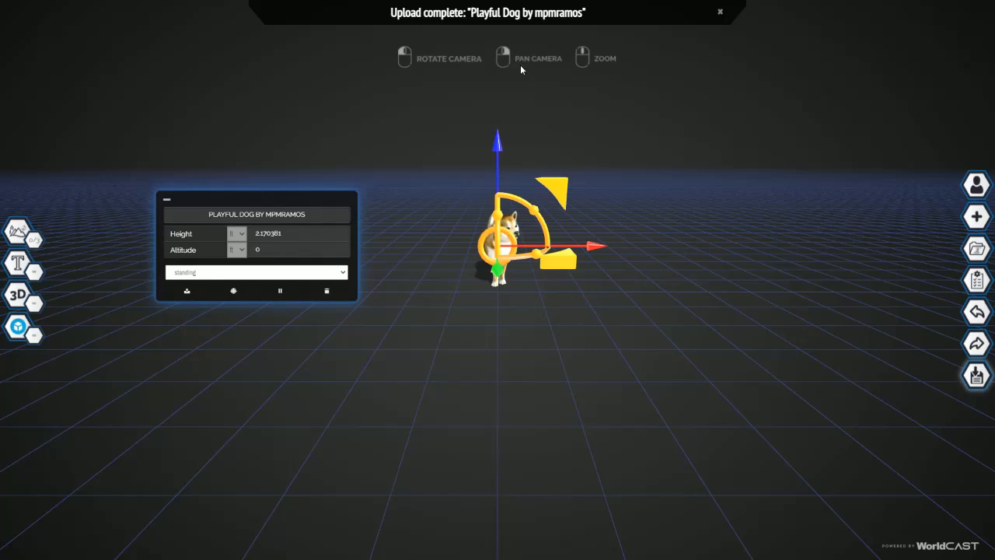
mouse_move(580, 59)
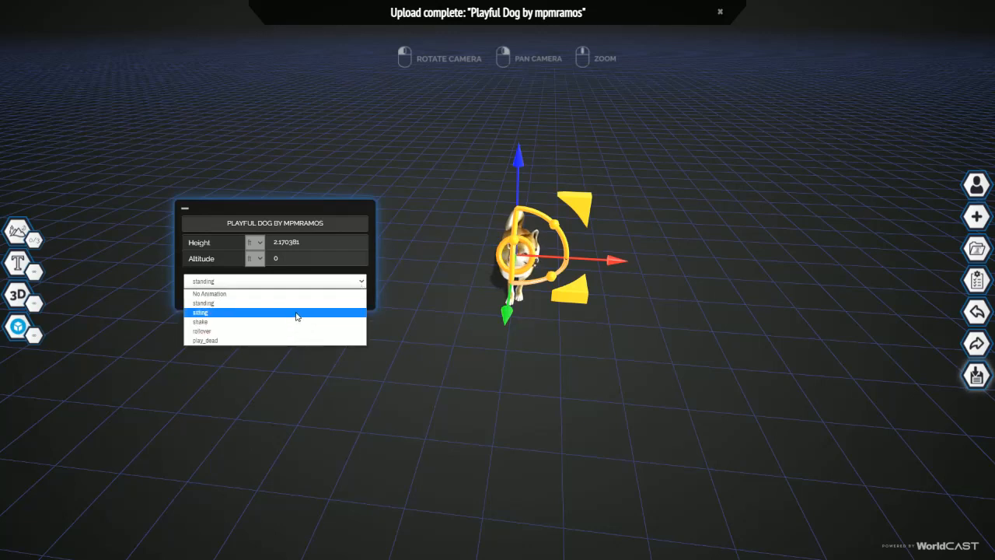
mouse_move(264, 322)
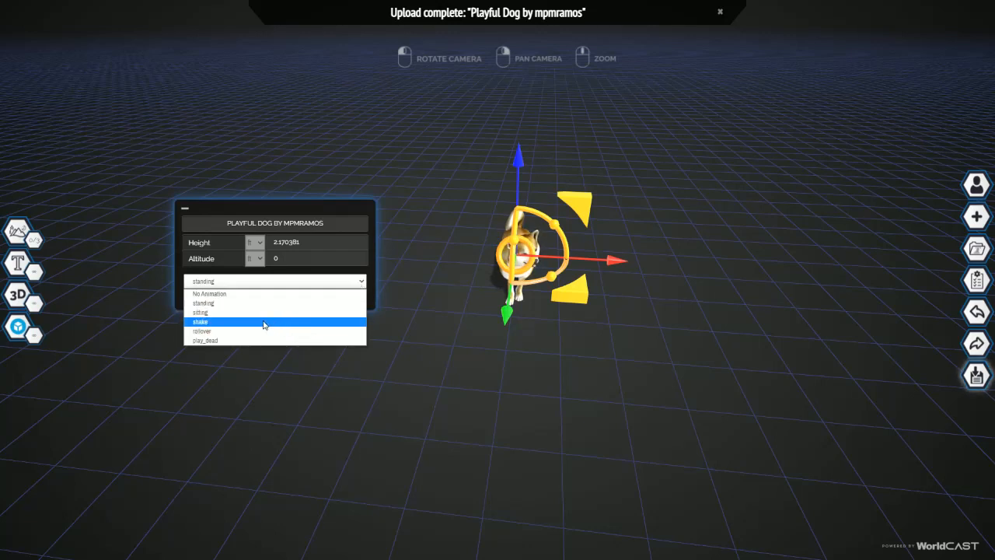
Give the dog the shake animation, a height of 3 and an altitude of 0.
left_click(201, 322)
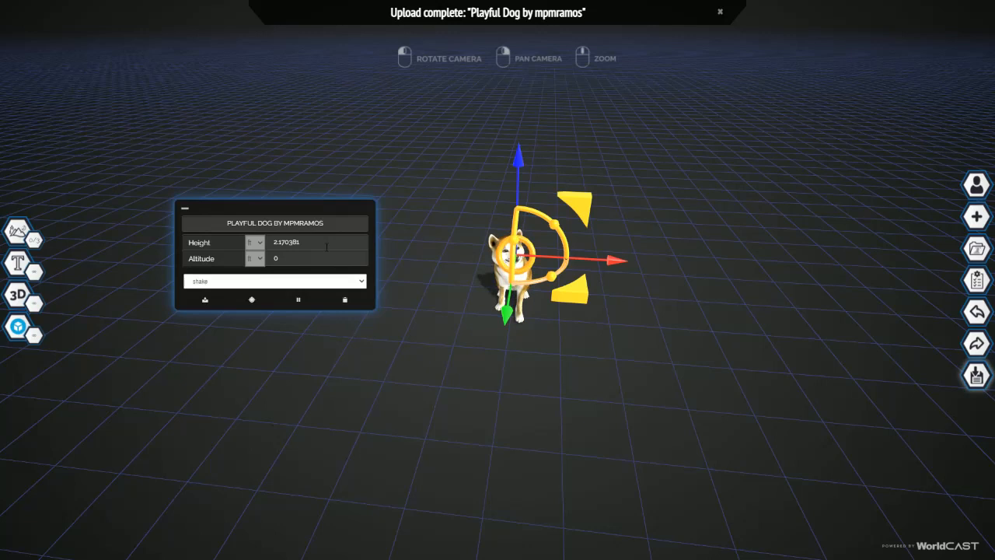
triple_click(315, 243)
type("3")
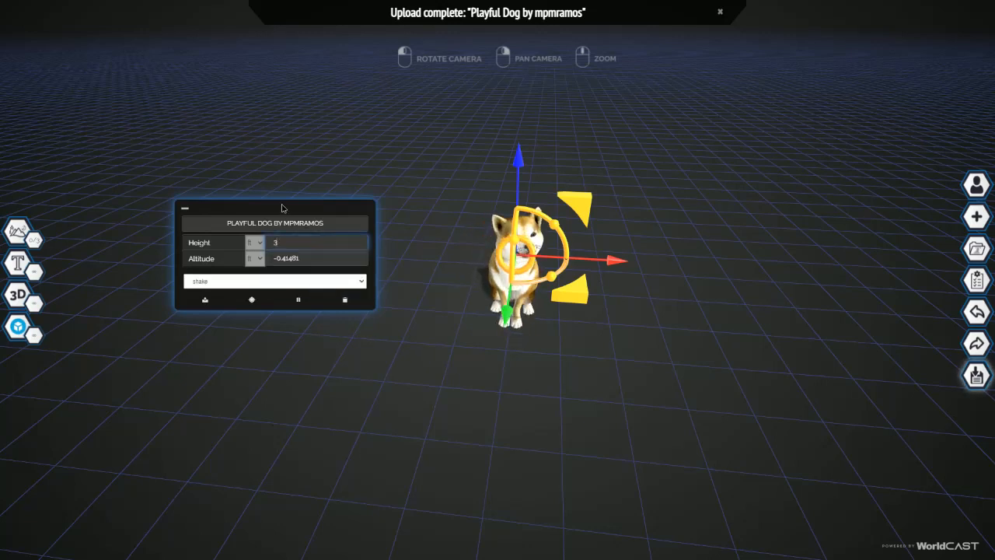
triple_click(315, 258)
type("0")
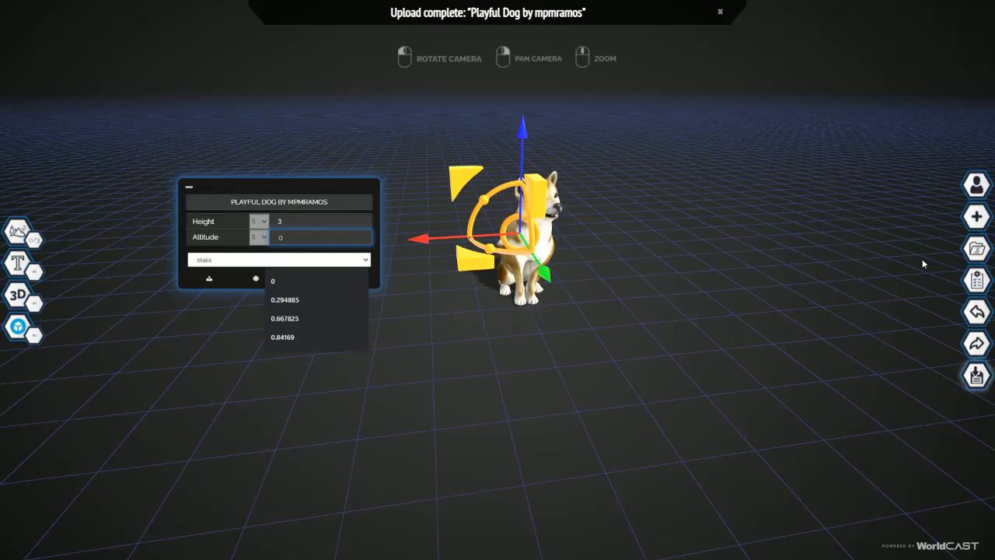
left_click(978, 343)
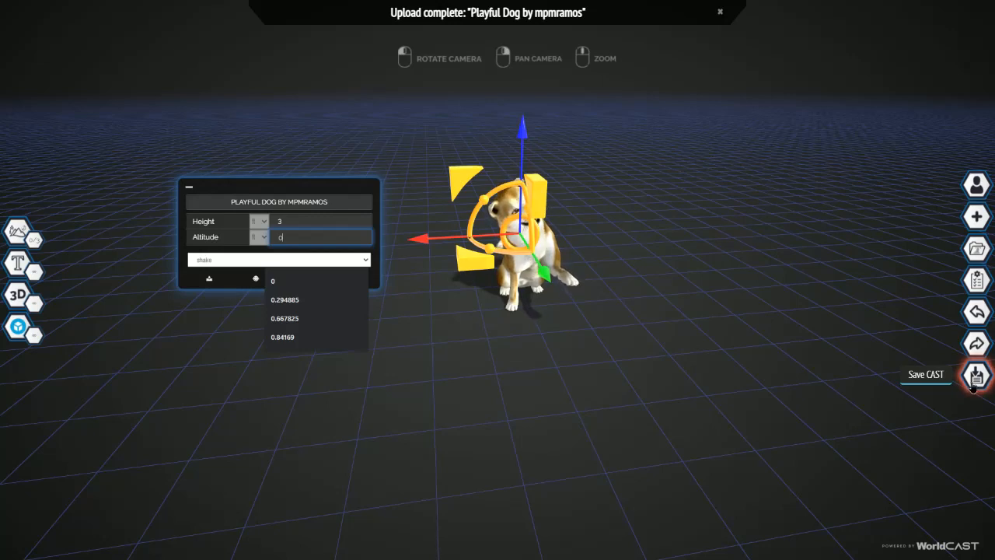
Save the Playful Dog cast and confirm Save and Publish.
left_click(977, 375)
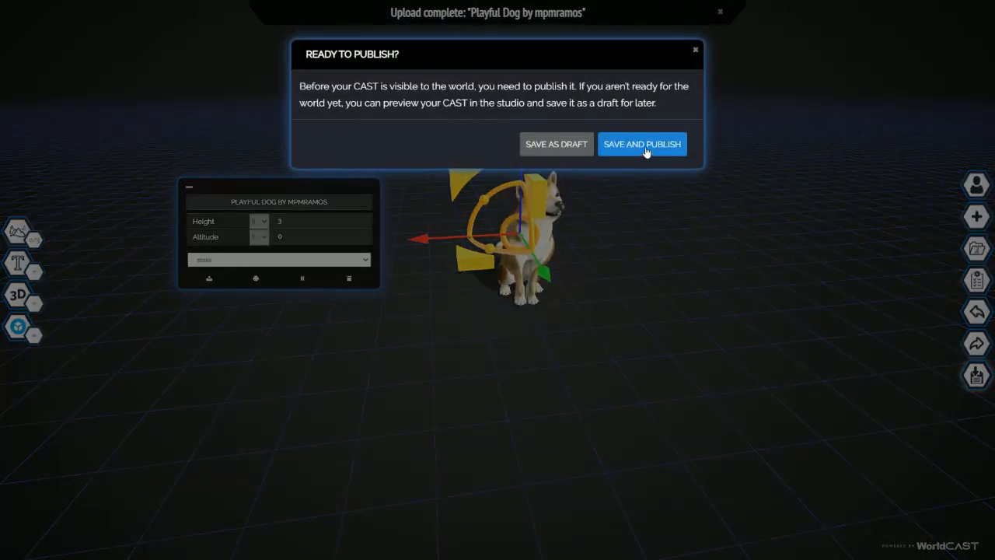
left_click(642, 144)
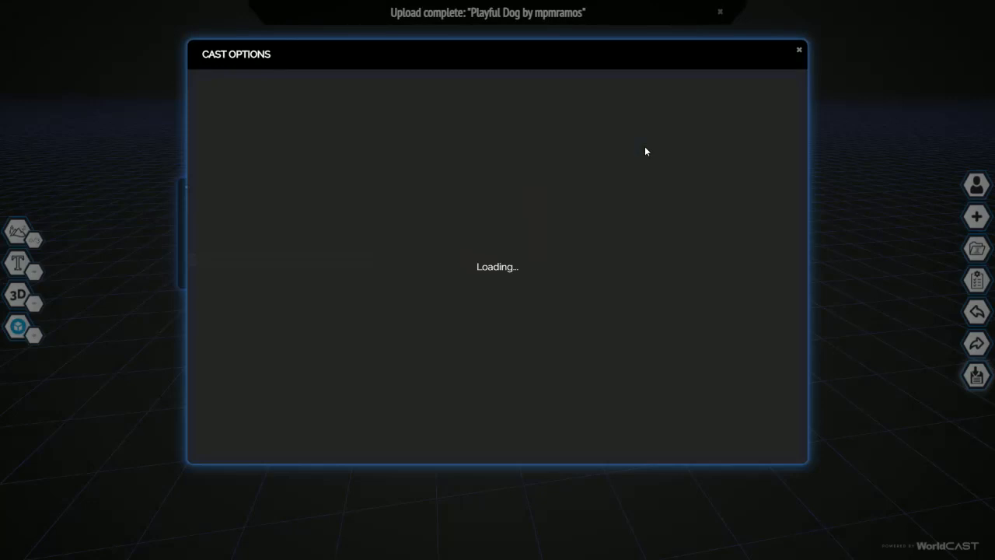